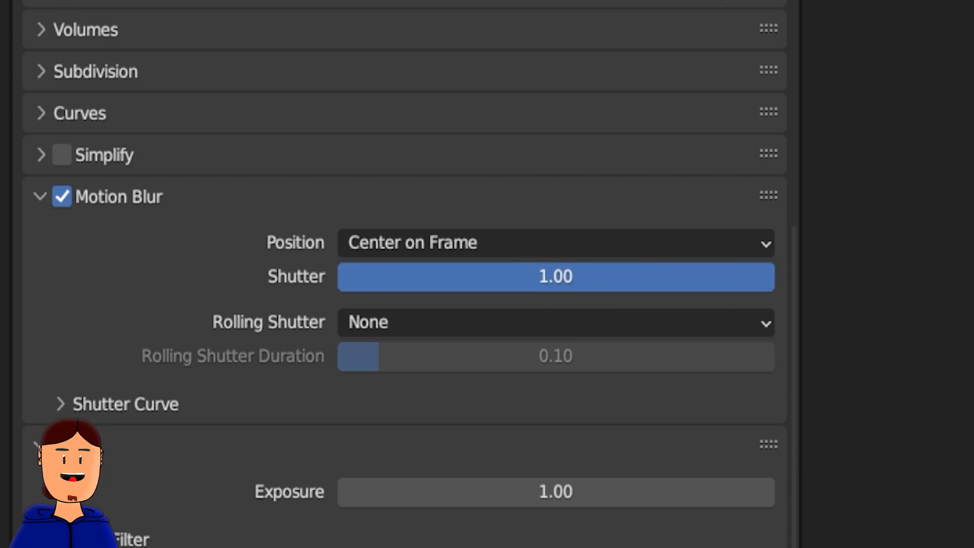
- Enable Film > Transparent in Render Properties so the render background is transparent
{"action": "double_click", "coordinate": [555, 277]}
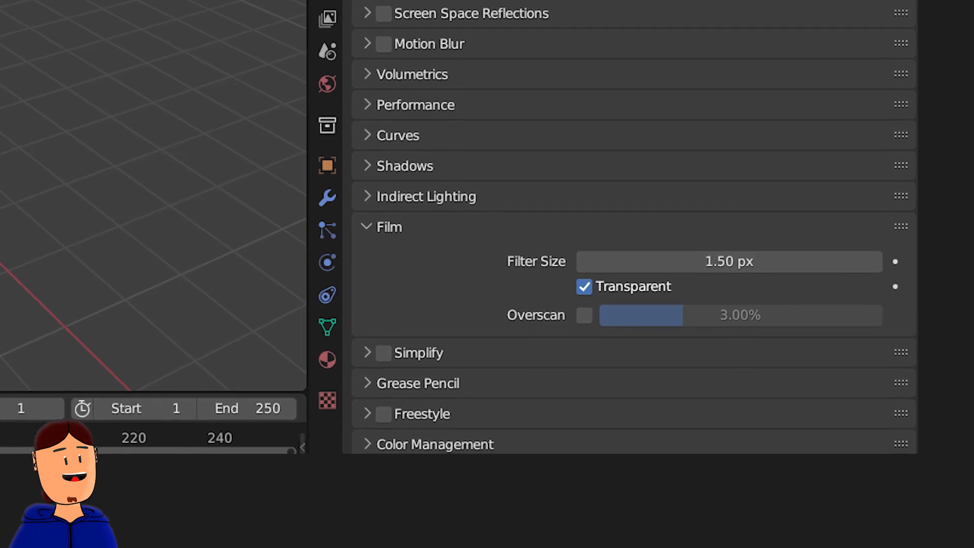
- Show the Exclude and Holdout restriction columns via the Outliner filter popover
{"action": "left_click", "coordinate": [878, 66]}
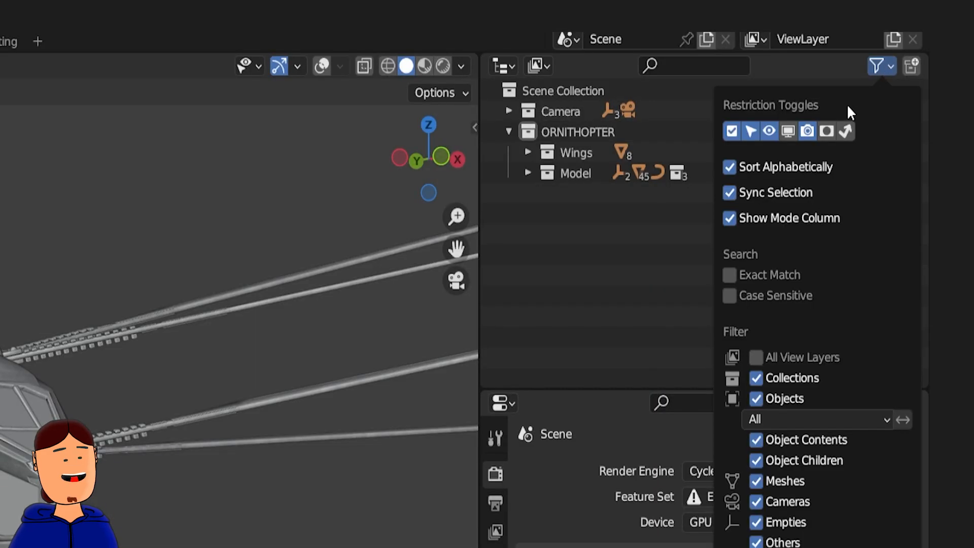
{"action": "left_click", "coordinate": [878, 65]}
{"action": "type", "text": "Wings"}
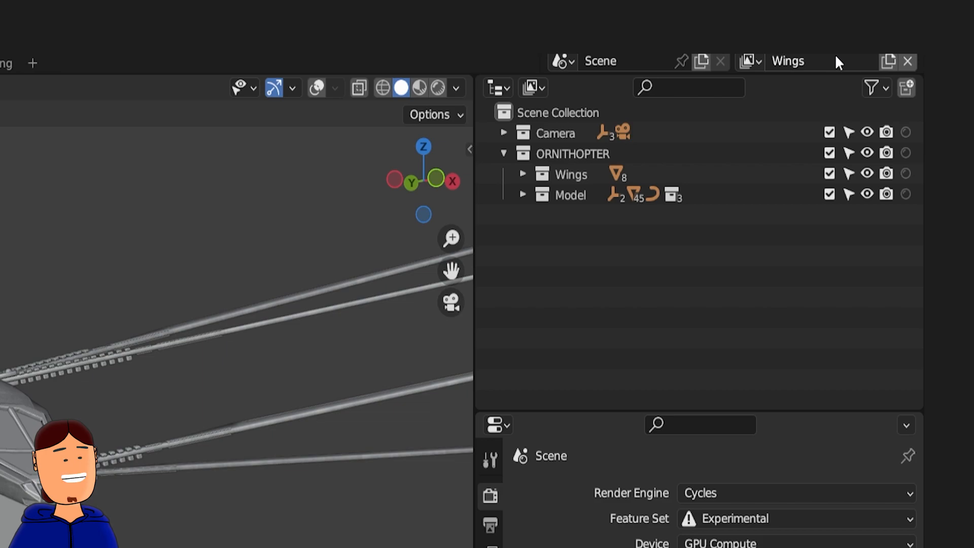
- Exclude Wings from the Body layer and hold out Leg1, Leg2 and Base in the Wings layer
{"action": "left_click", "coordinate": [872, 88]}
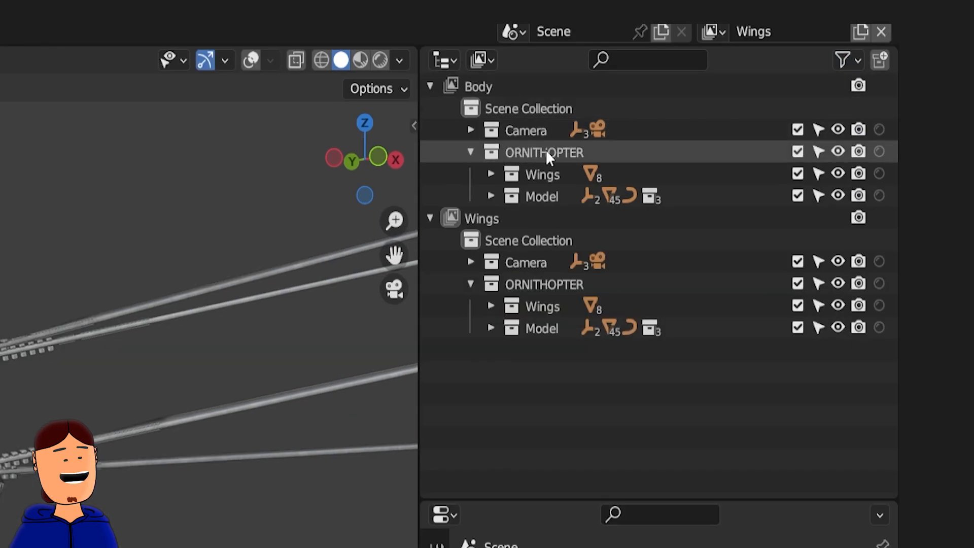
{"action": "left_click", "coordinate": [798, 172]}
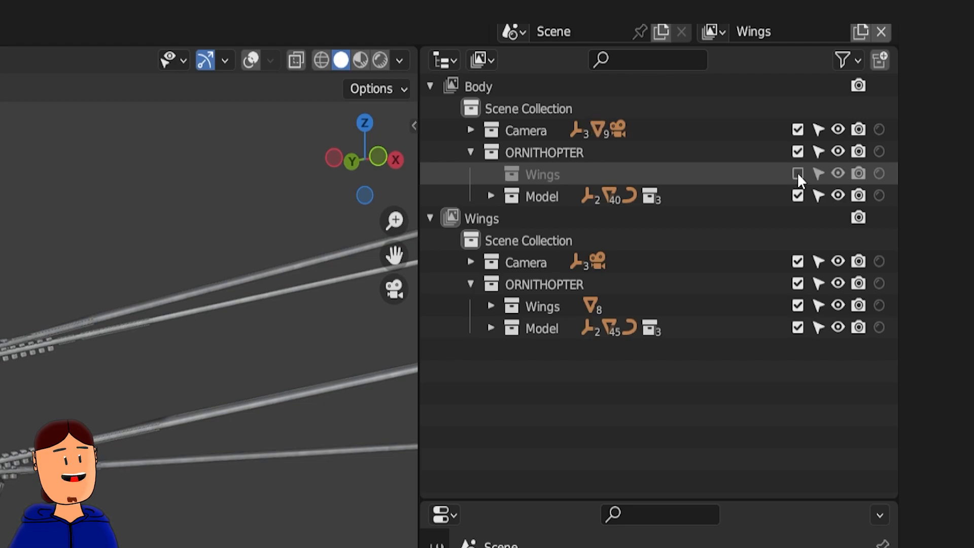
{"action": "left_click", "coordinate": [798, 173]}
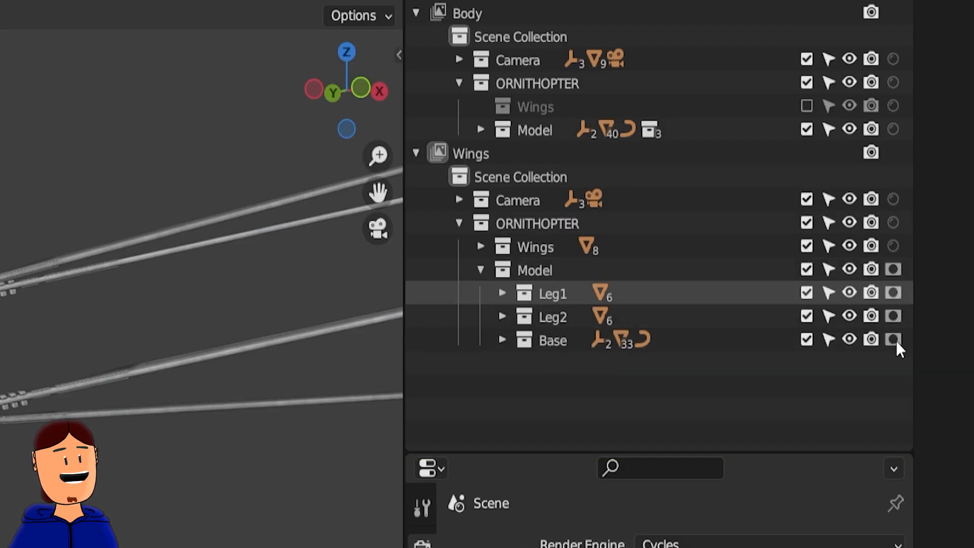
{"action": "left_click", "coordinate": [553, 339]}
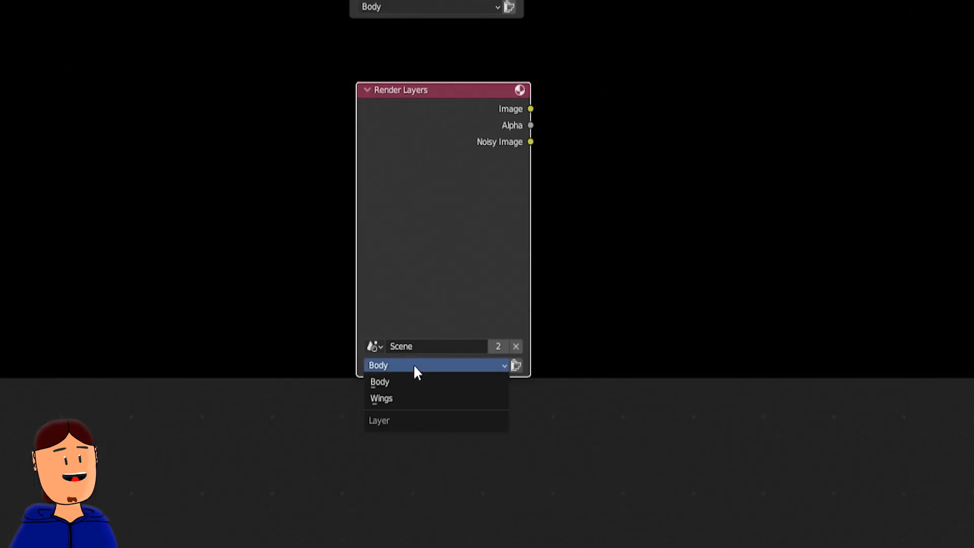
- Assign the duplicated Render Layers node its view layer and add a Mix node to combine both layers
{"action": "left_click", "coordinate": [381, 397]}
{"action": "type", "text": "m"}
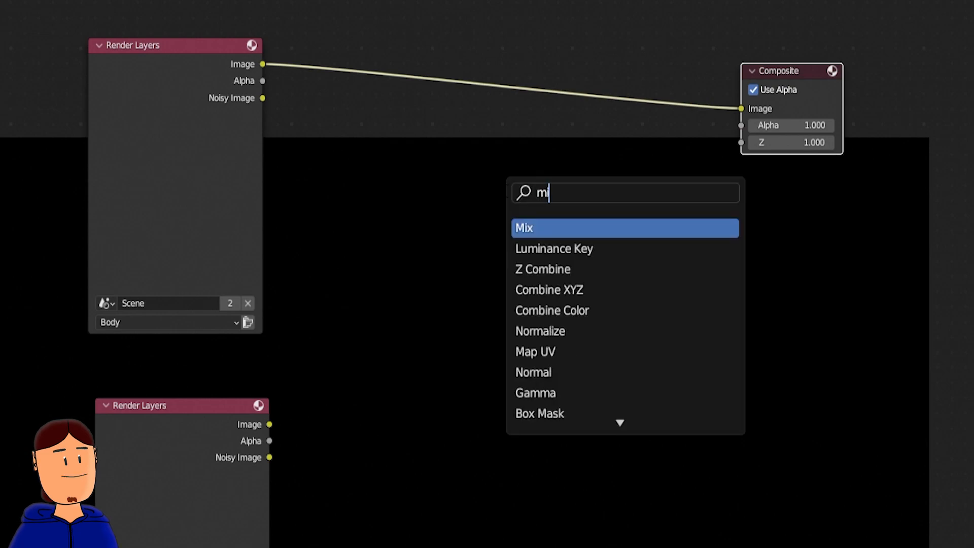
{"action": "left_click", "coordinate": [524, 228]}
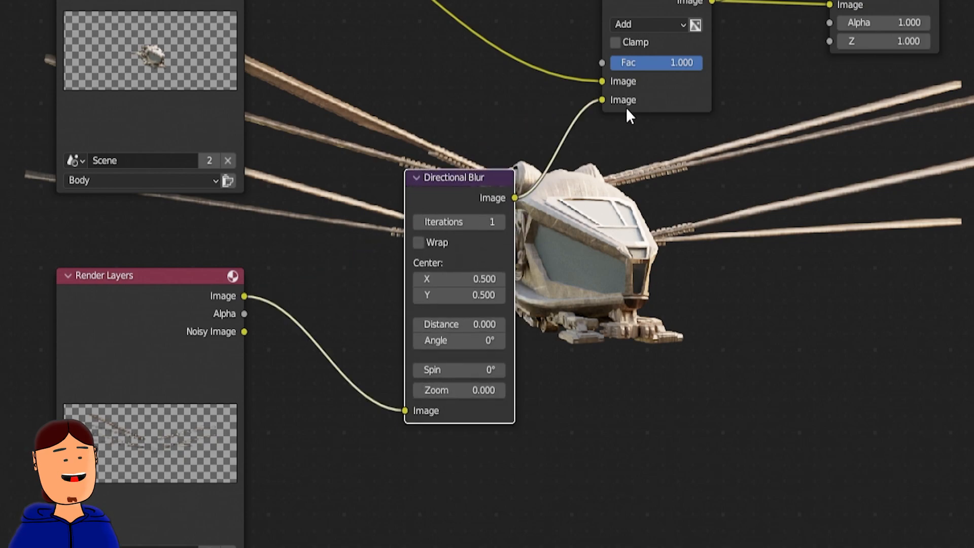
{"action": "mouse_move", "coordinate": [519, 378]}
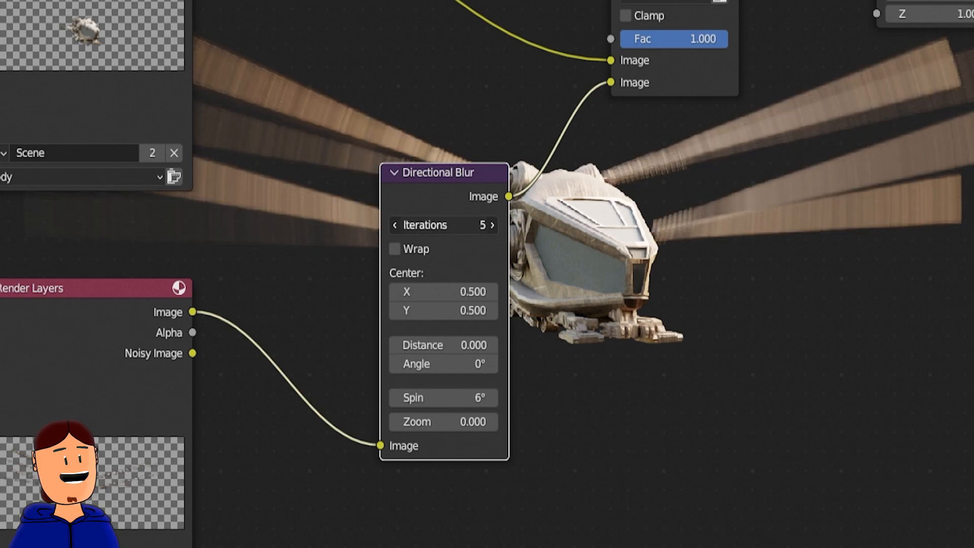
- Set the Directional Blur on the Wings render to 8 iterations with a 6° spin
{"action": "left_click", "coordinate": [494, 225]}
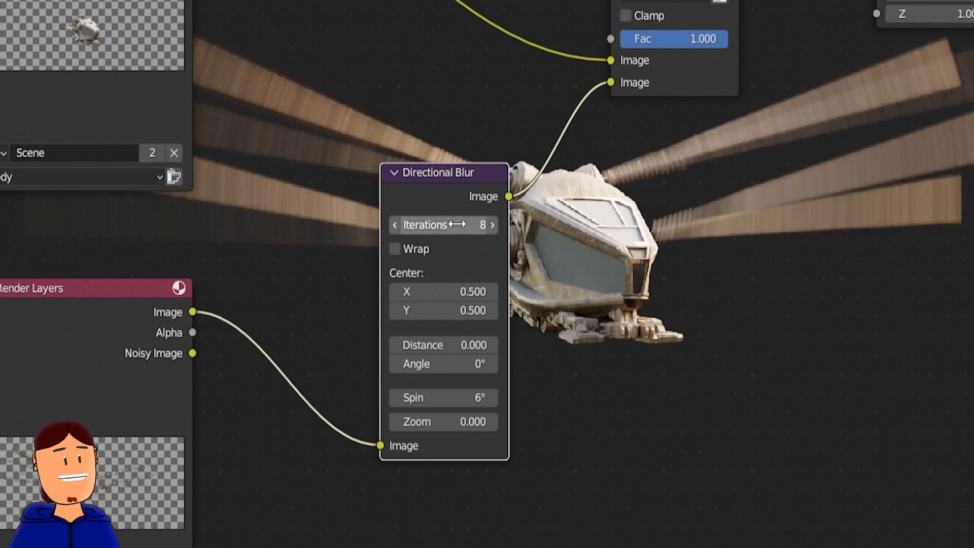
{"action": "left_click_drag", "start_coordinate": [438, 173], "coordinate": [510, 153]}
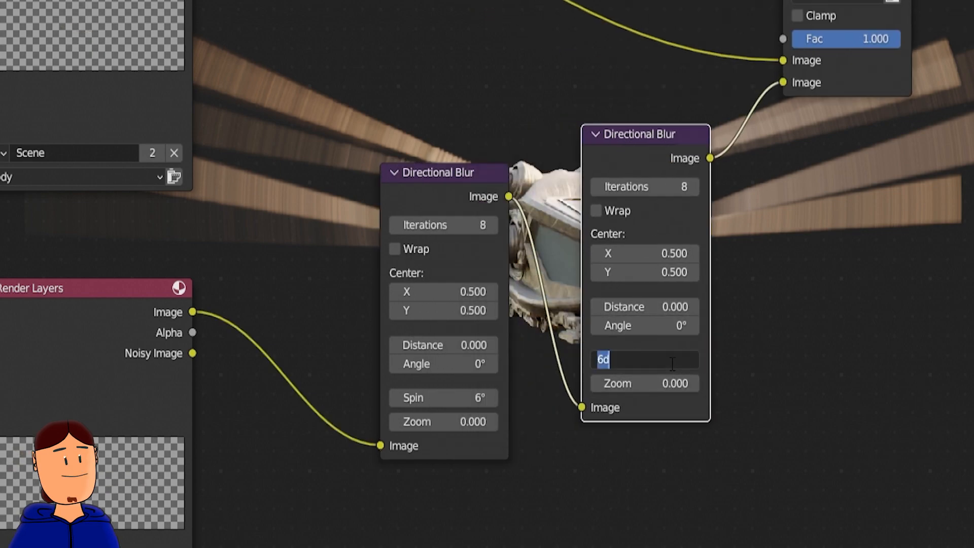
{"action": "key", "text": "Return"}
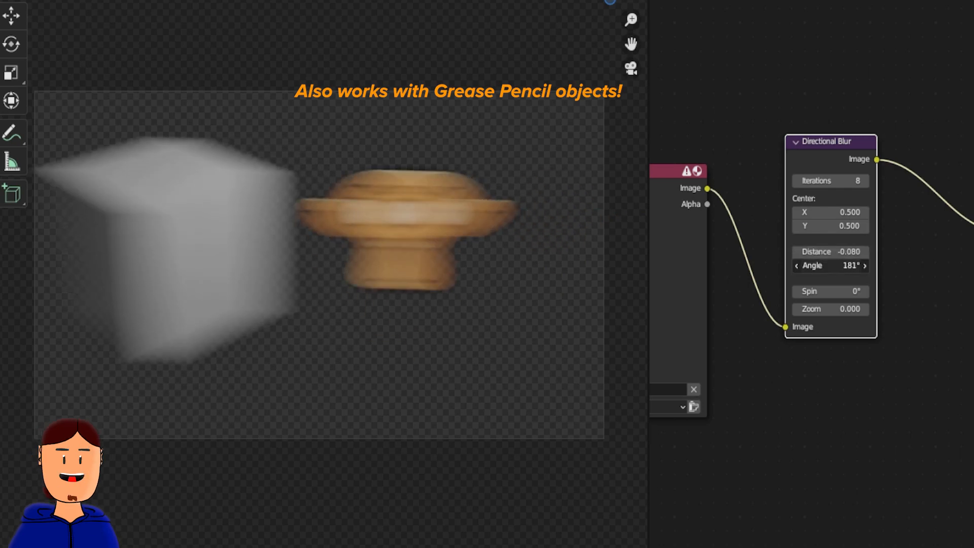
- Raise the other scene's Directional Blur spin to about 88.1°, swirling the objects into circles
{"action": "left_click_drag", "start_coordinate": [829, 292], "coordinate": [881, 291]}
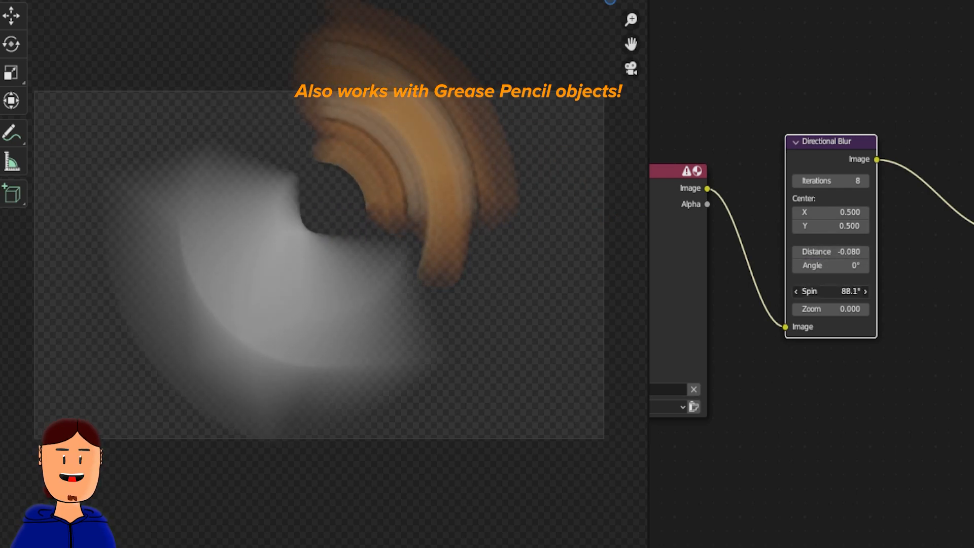